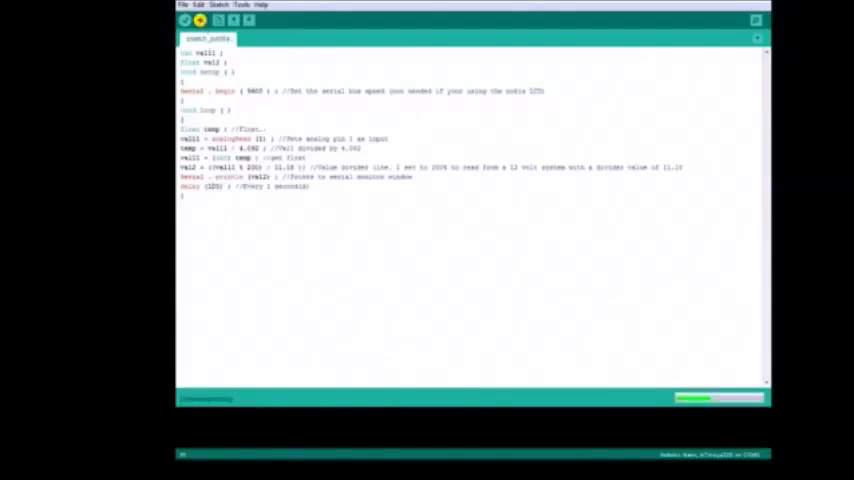
# - Upload the voltage-divider sketch and confirm the compile reports memory usage
pyautogui.click(185, 20)
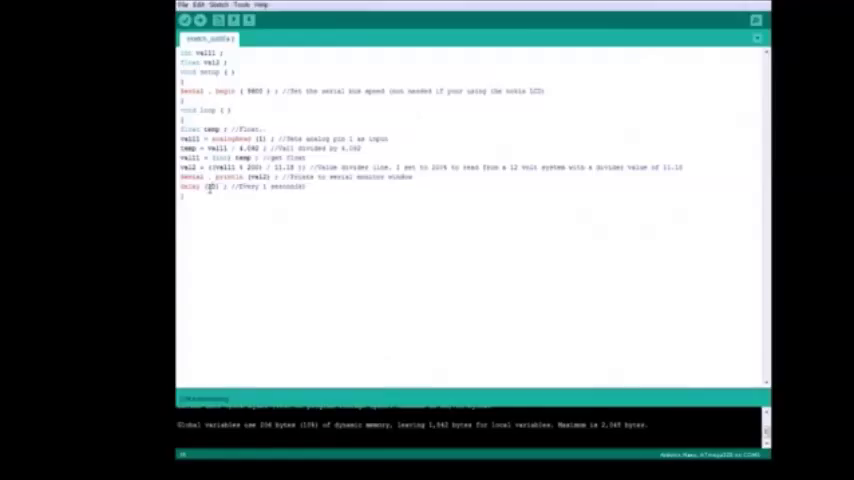
# - Re-upload the sketch with the shortened loop delay to the board
pyautogui.click(184, 20)
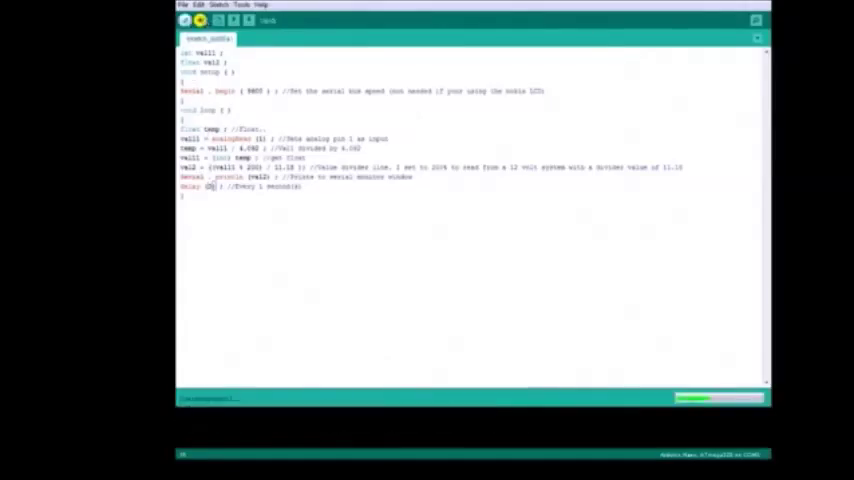
pyautogui.click(184, 20)
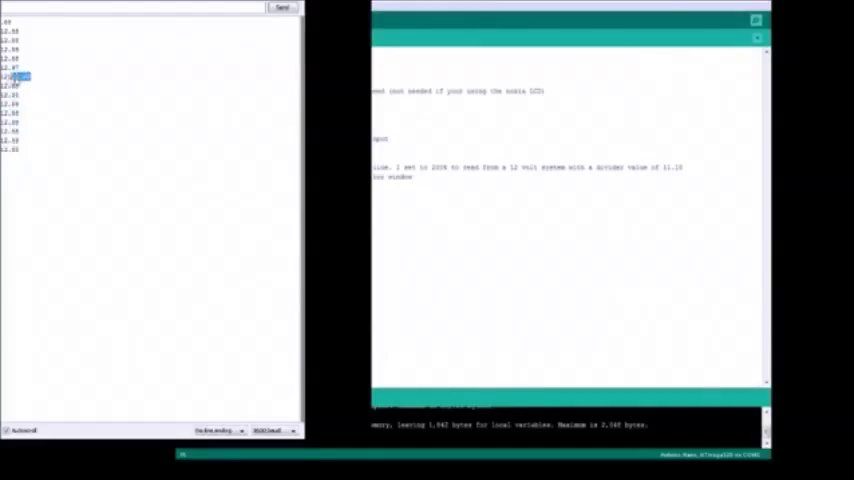
# - Select the latest voltage readings, near 12.8 V, in the Serial Monitor
pyautogui.moveTo(15, 78); pyautogui.dragTo(15, 165)
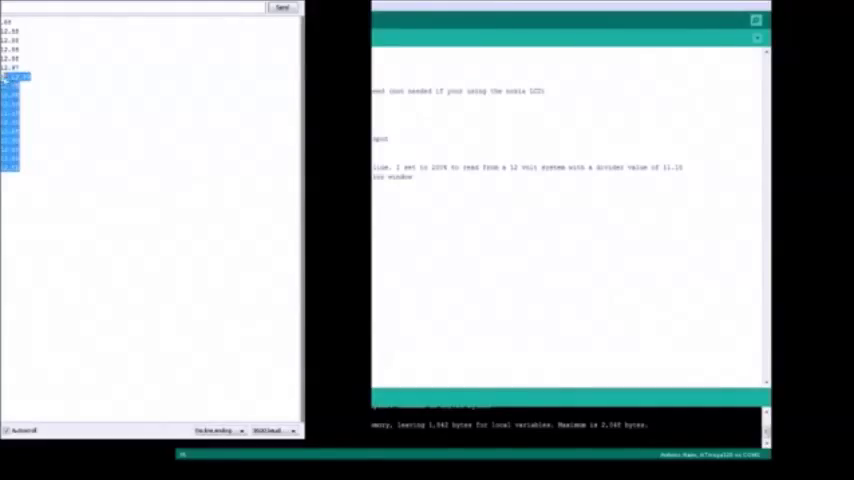